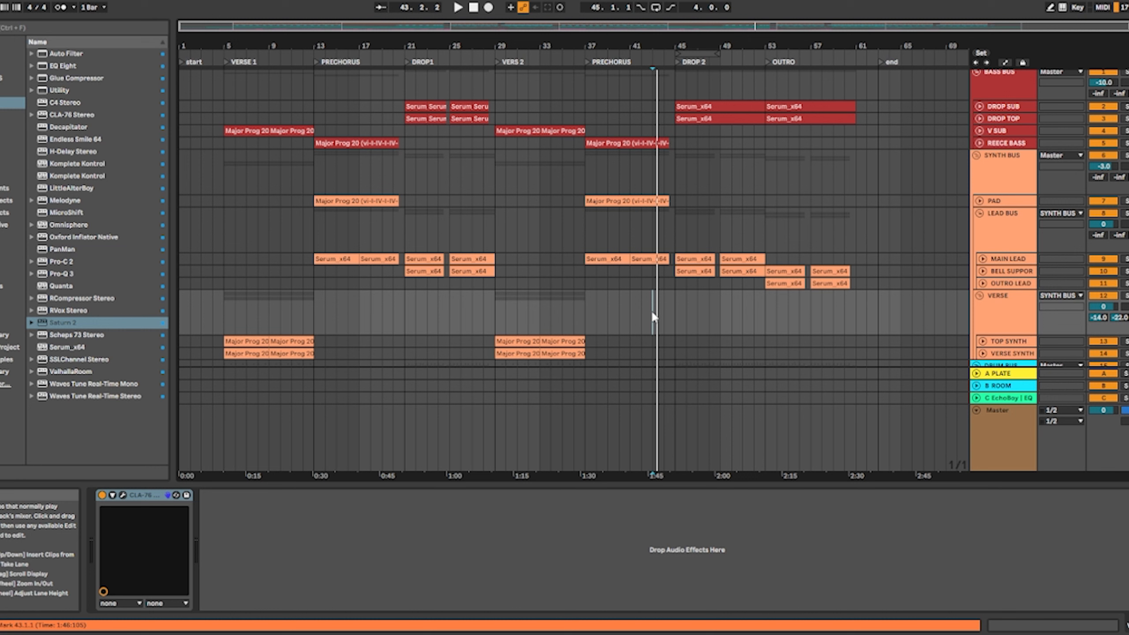
Open the MAIN LEAD's Serum patch KEY - Hammond in the Drop 2 section
click(458, 7)
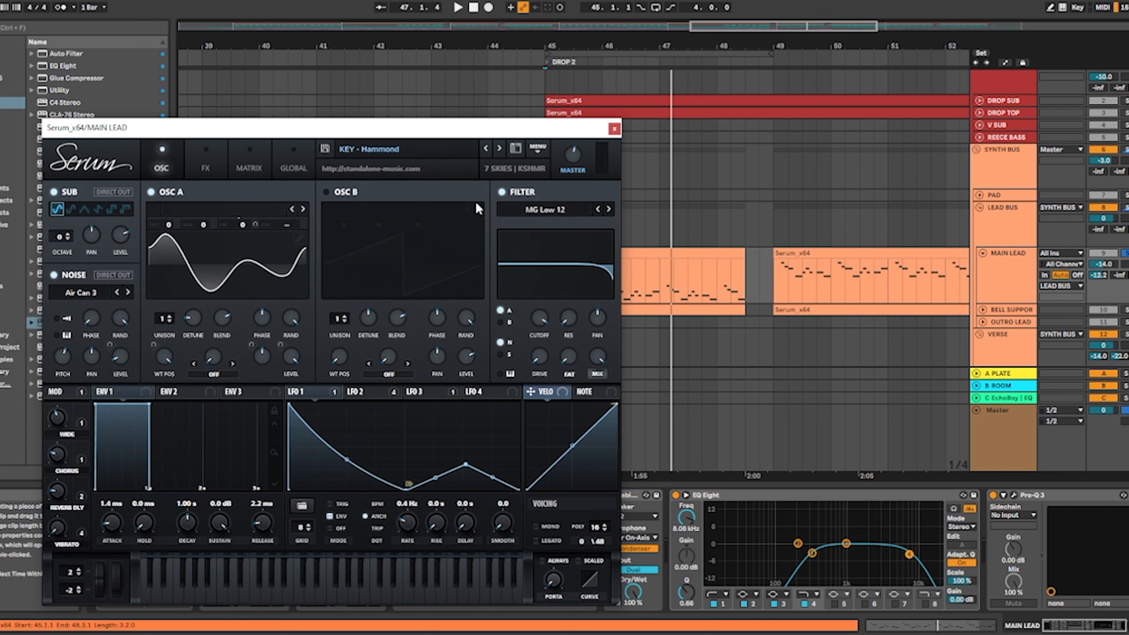
mouse_move(338, 151)
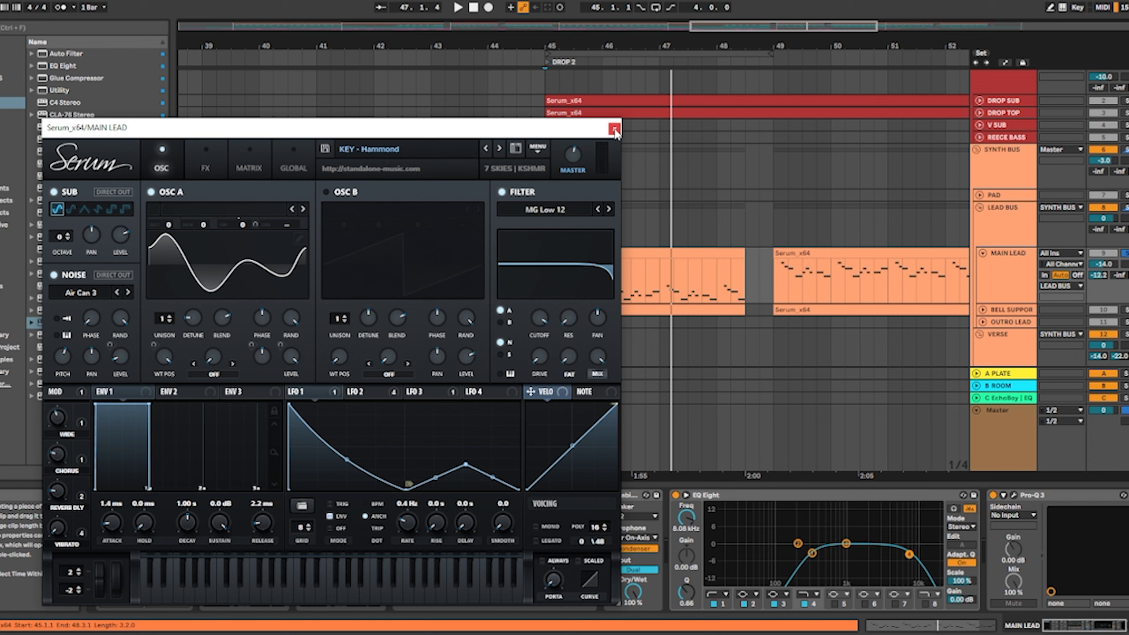
Close Serum, play from the Drop 2 lead clip, and view Pro-Q 3's five narrow cuts
click(614, 128)
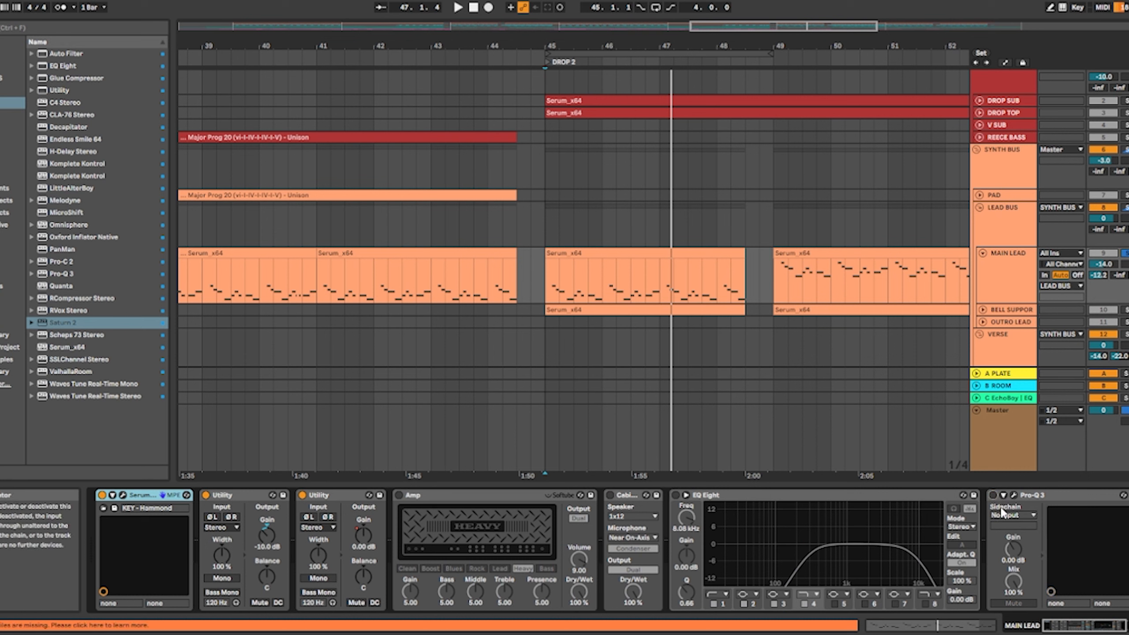
click(458, 8)
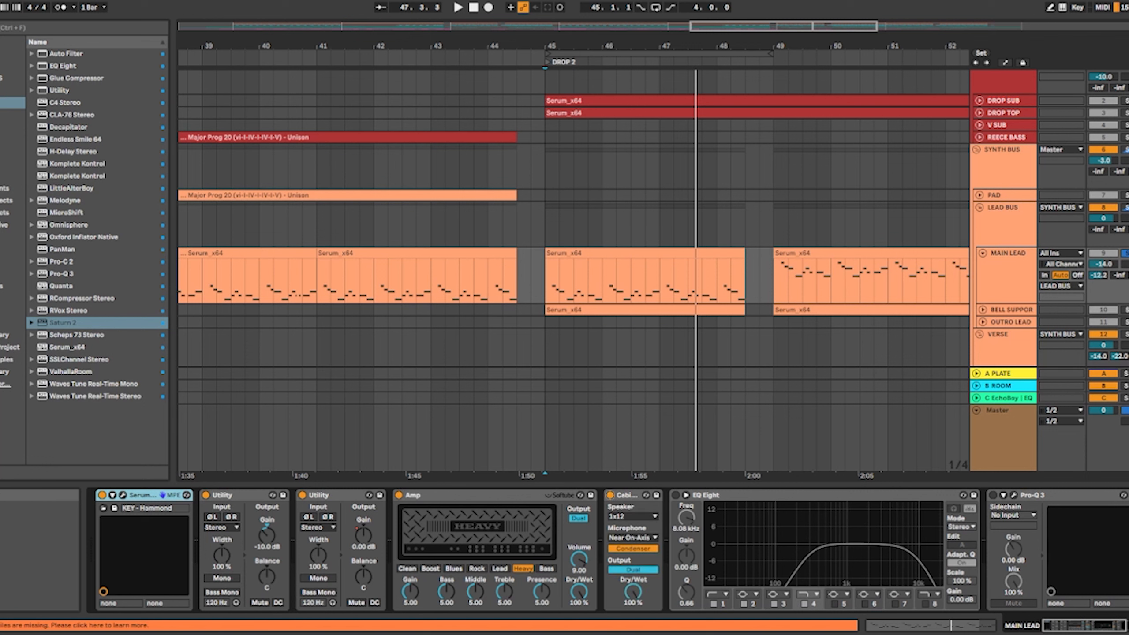
mouse_move(545, 282)
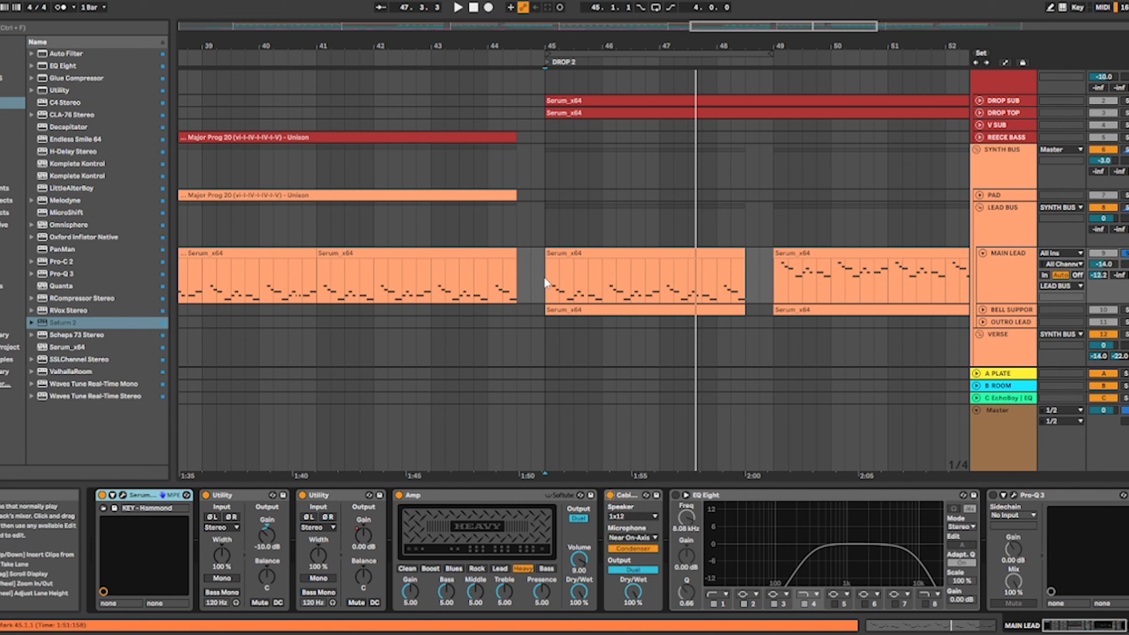
click(457, 7)
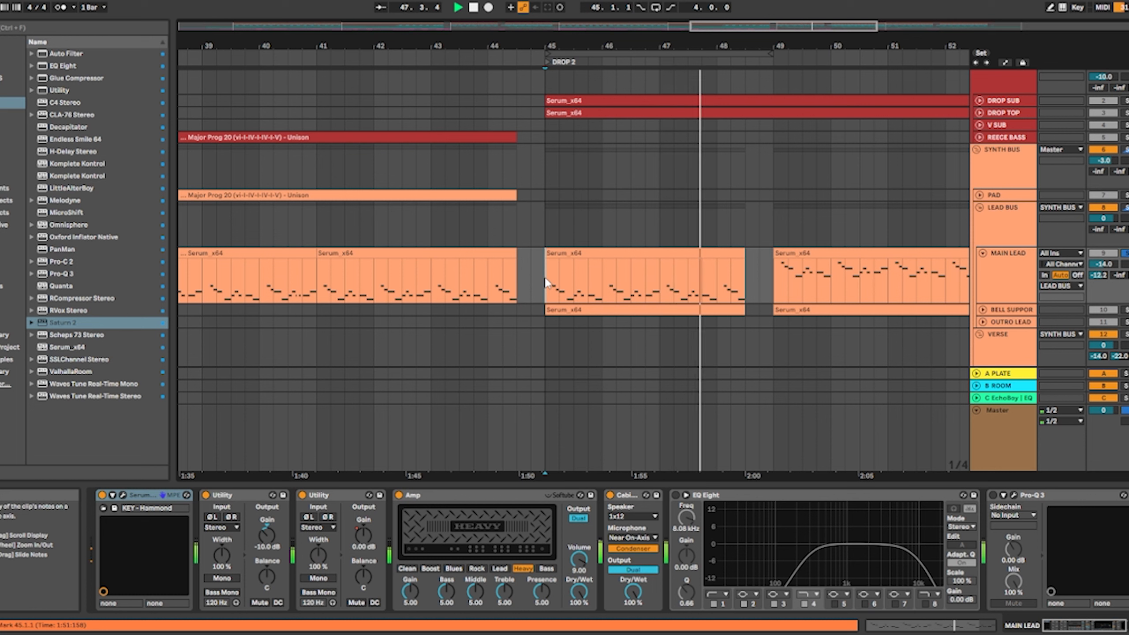
click(458, 8)
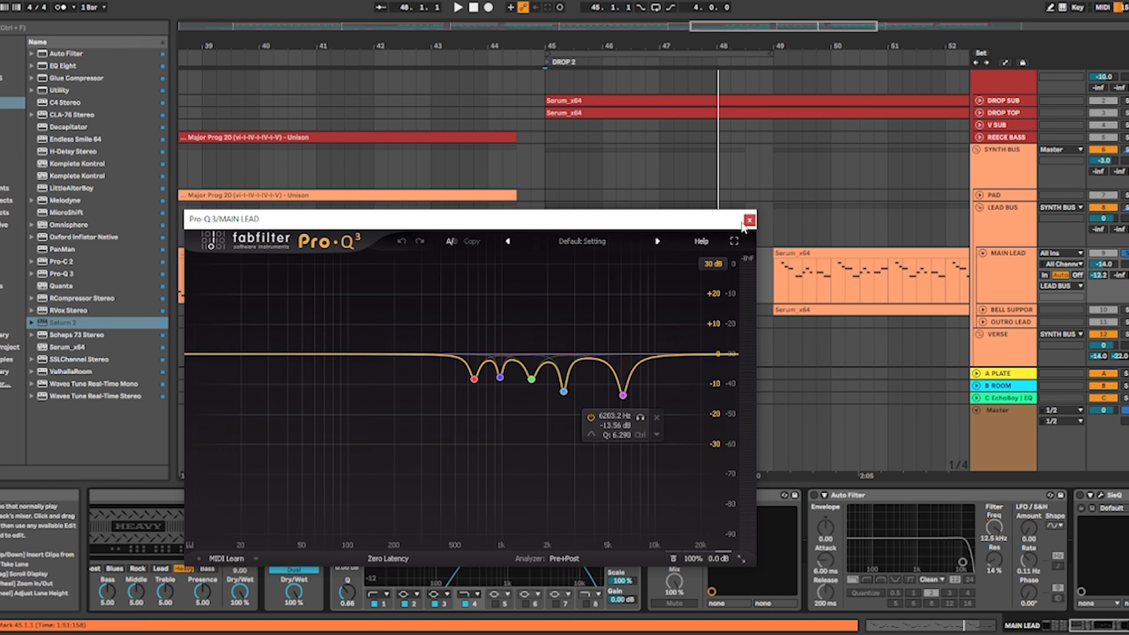
Close the Pro-Q 3 window and select BELL SUPPORT to show its Serum MALLET - Glocken chain
click(749, 219)
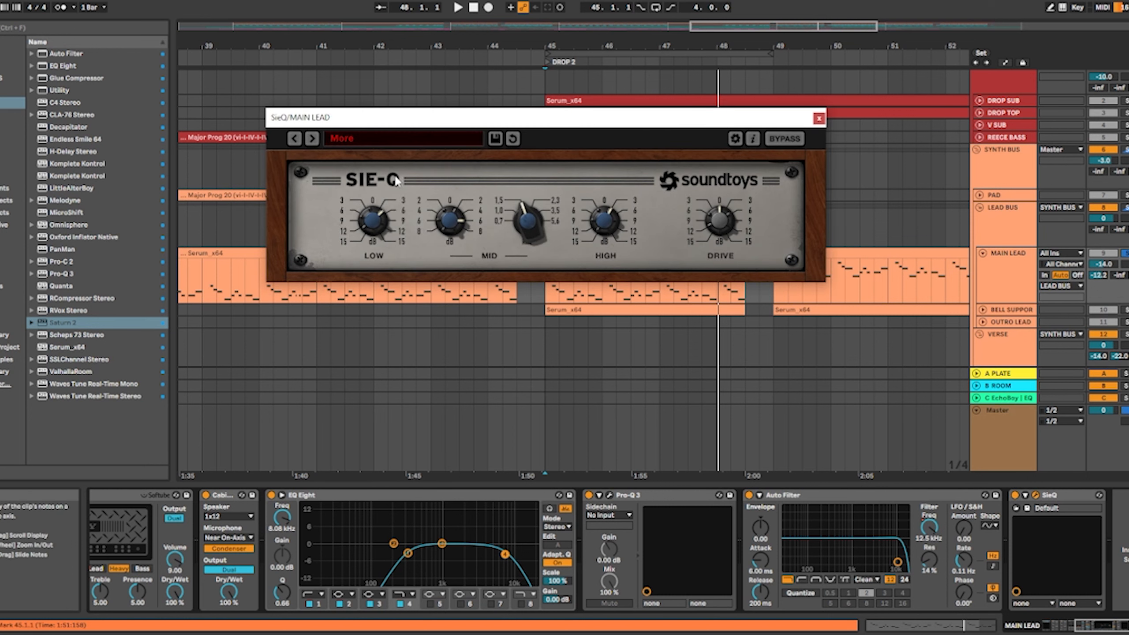
click(818, 117)
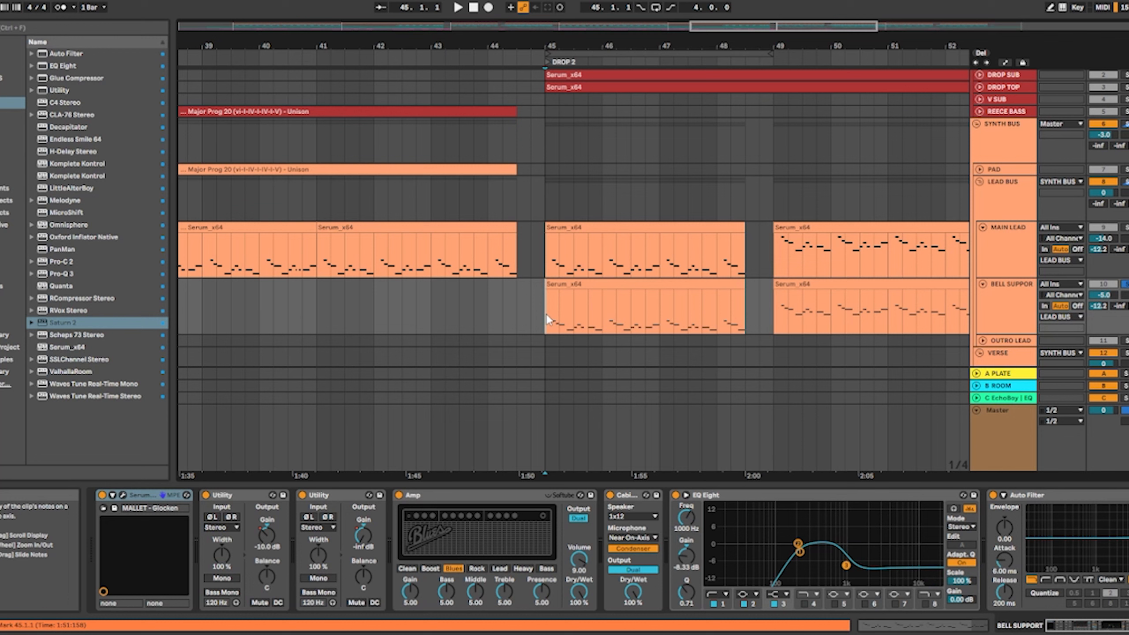
Close the MicroShift window and collapse LEAD BUS, showing its Pro-C 2 and Pro-Q 3
click(458, 7)
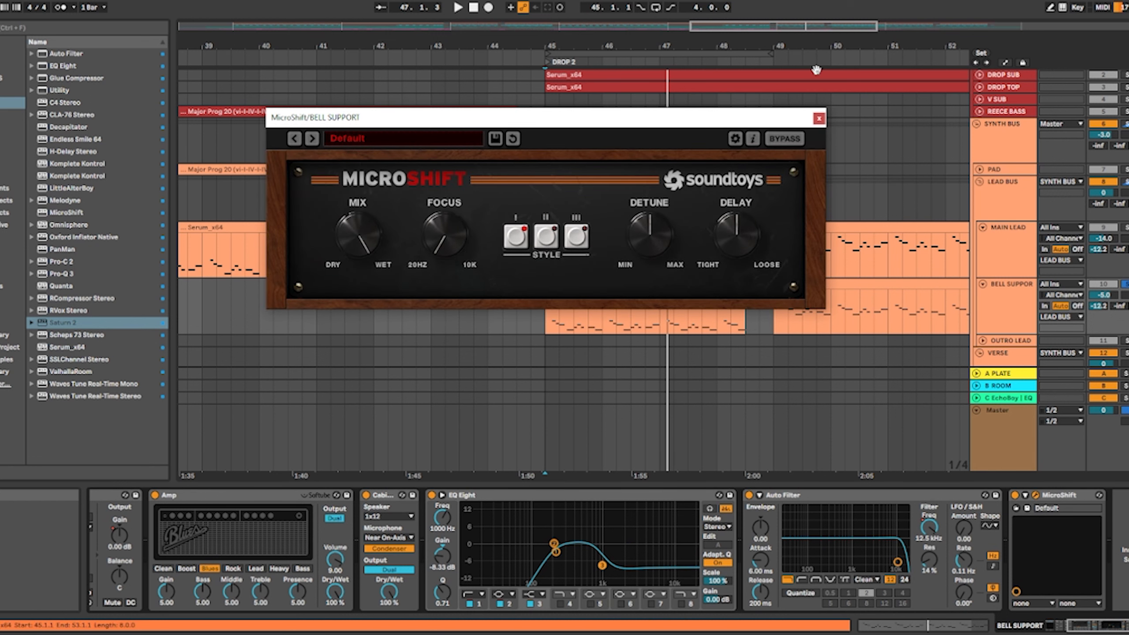
click(817, 117)
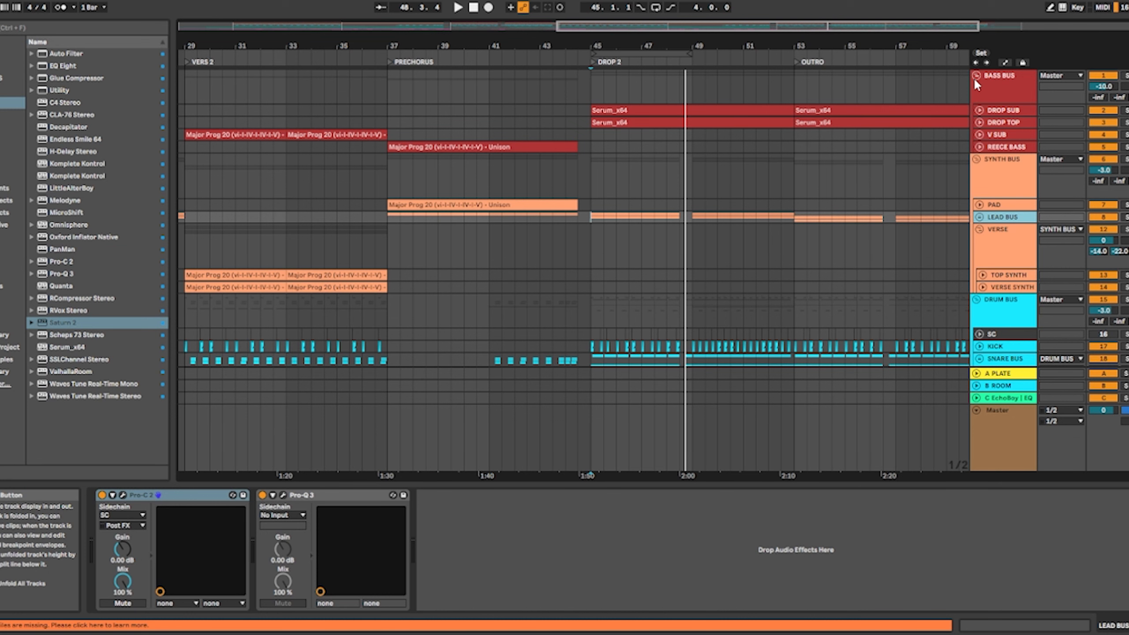
Expand BASS BUS and select DROP SUB to reach its Serum patch BASS - Sub 1
click(979, 112)
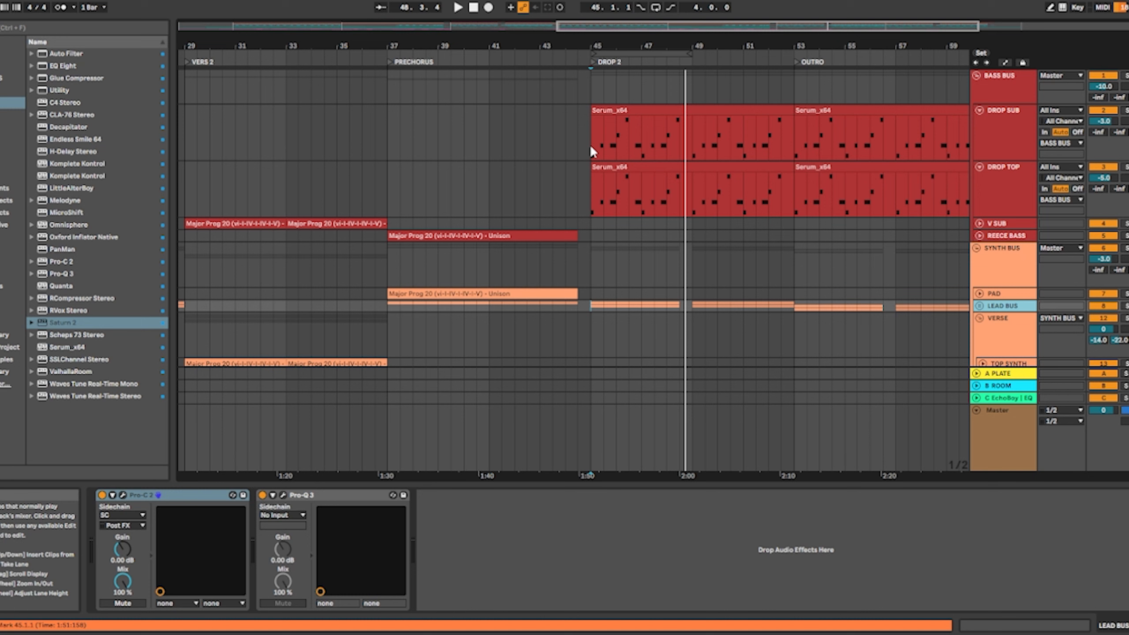
click(1003, 109)
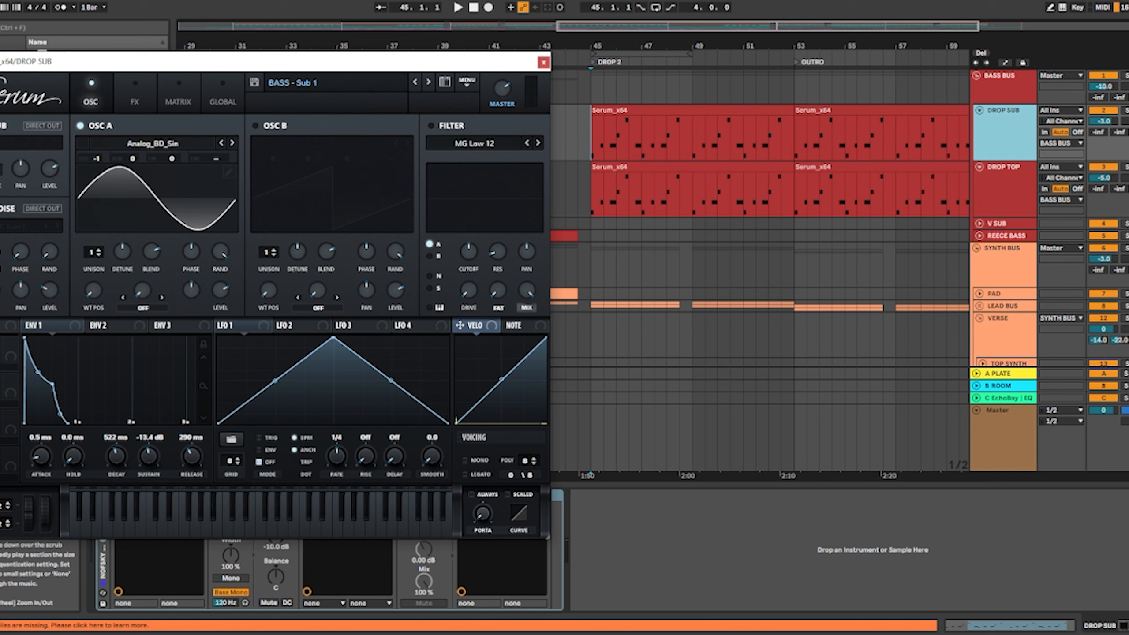
mouse_move(119, 404)
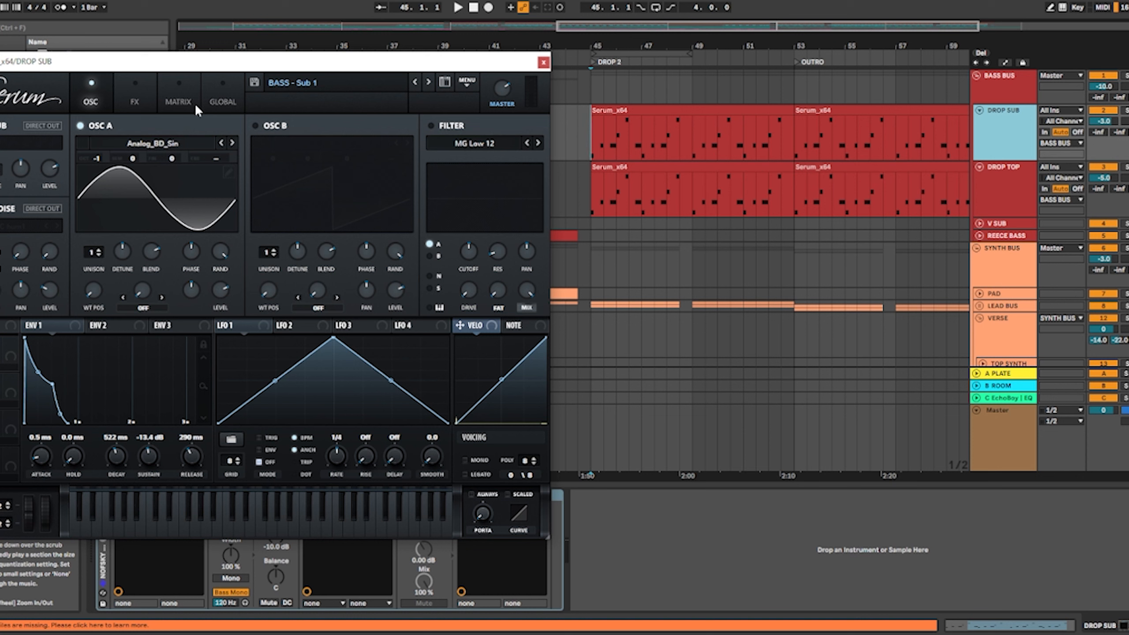
Review DROP SUB's effects and low-pass Pro-Q 3, close it, and show DROP TOP's chain
click(134, 92)
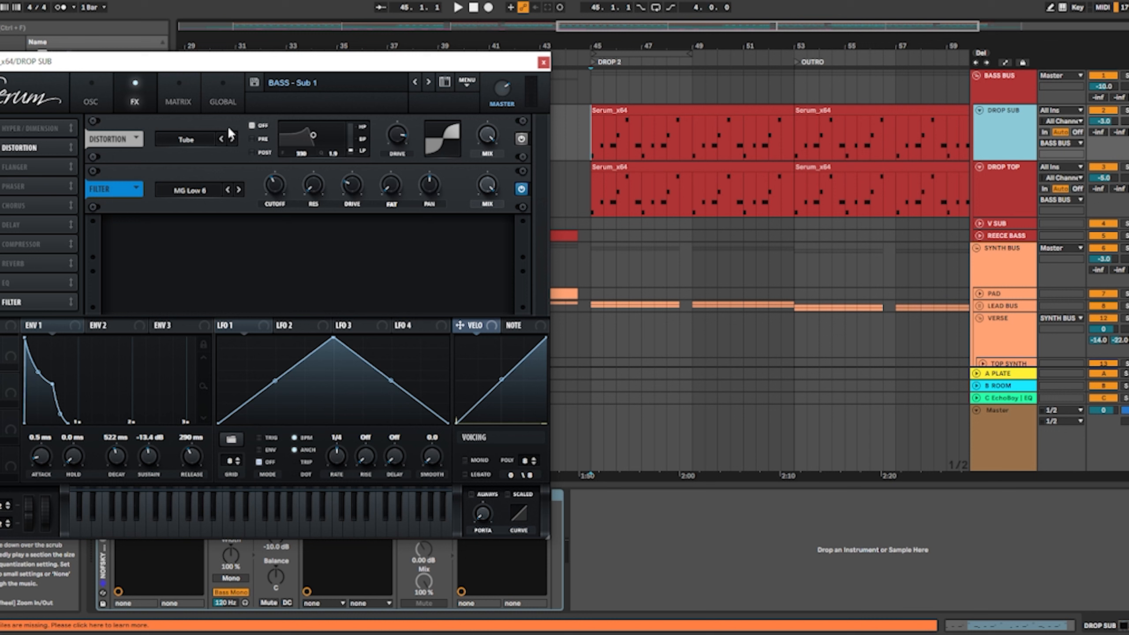
click(543, 62)
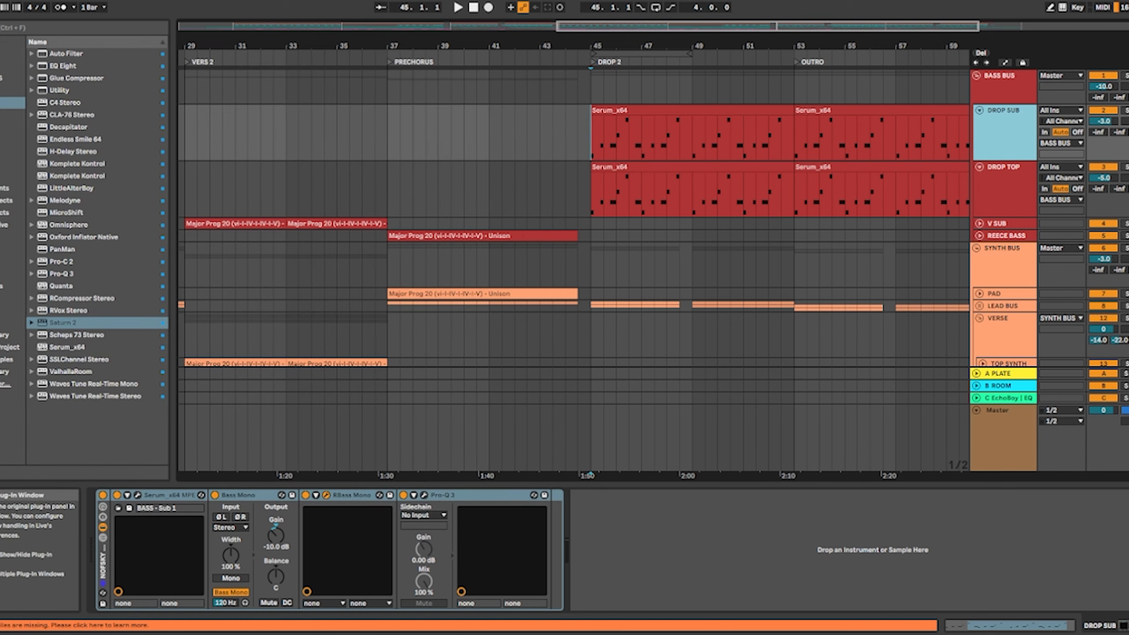
click(354, 494)
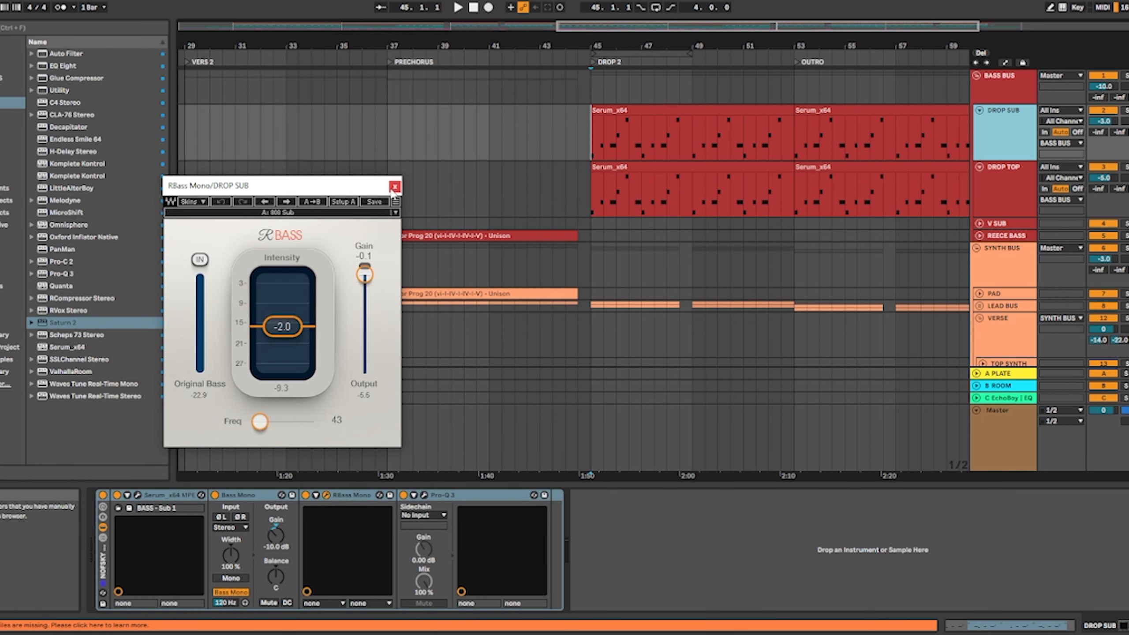
click(447, 495)
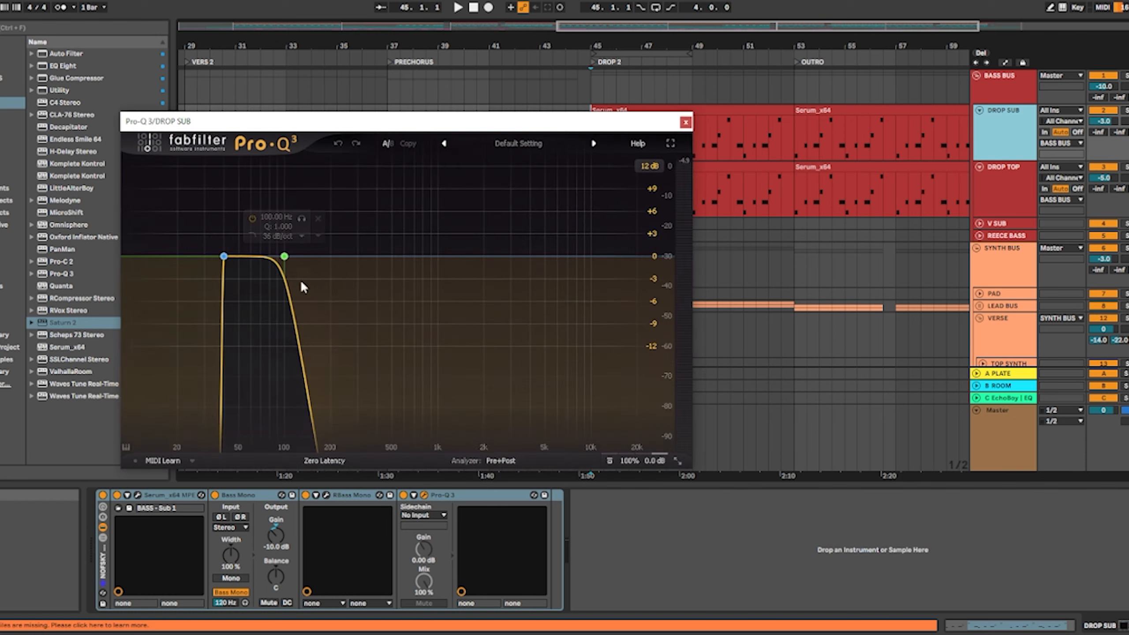
click(685, 122)
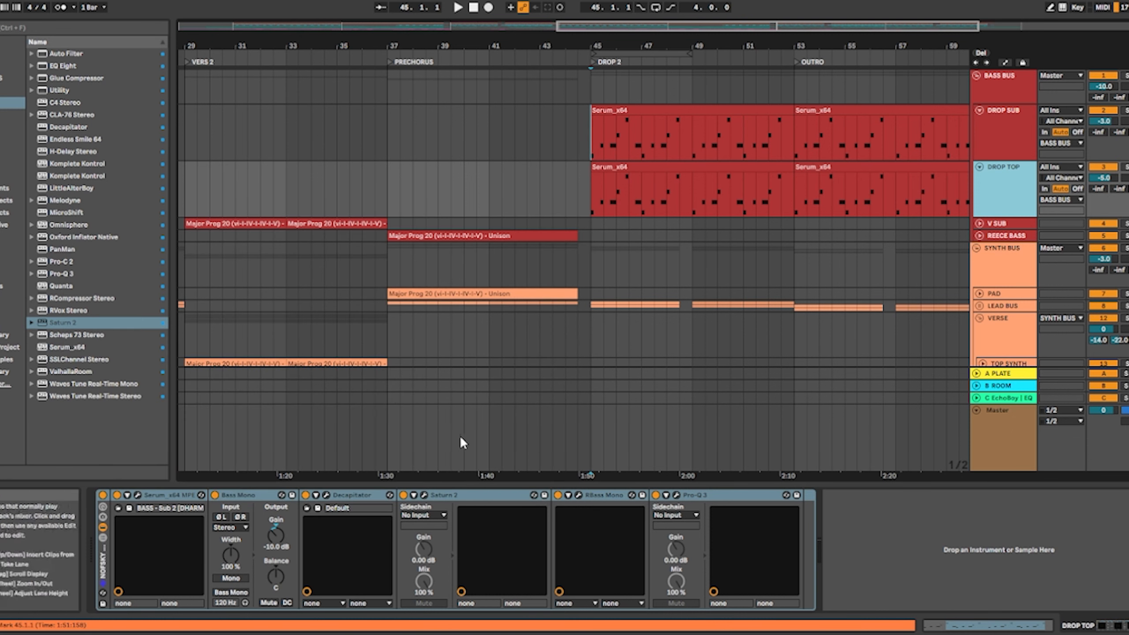
Open DROP TOP's Saturn 2 (American Tweed Amp) and check the Band 1 Drive amount
click(442, 495)
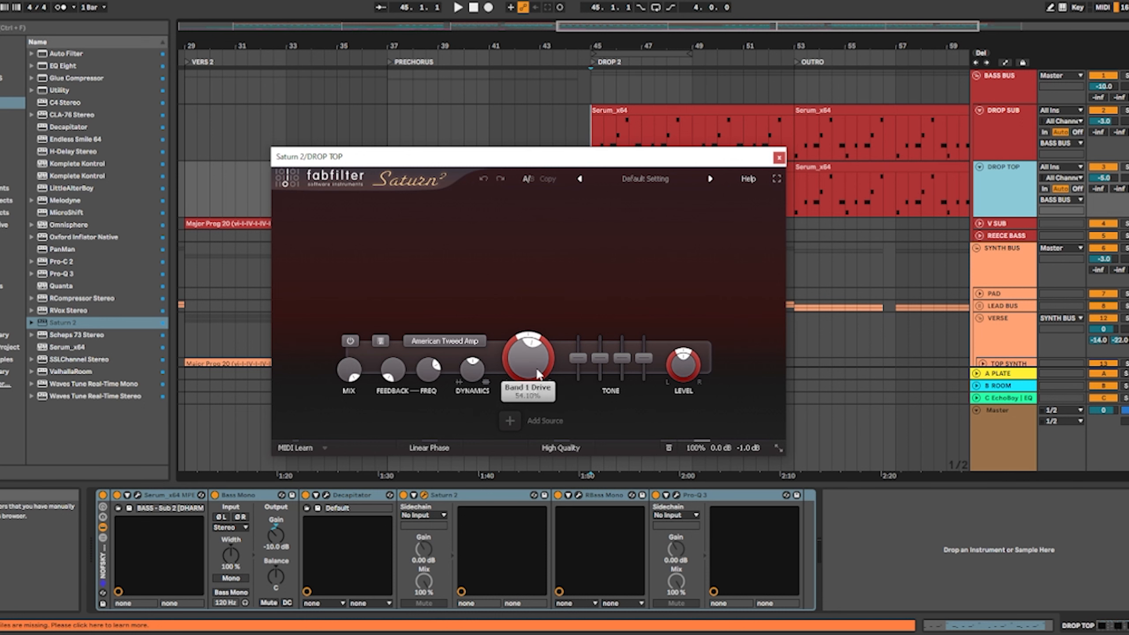
click(777, 157)
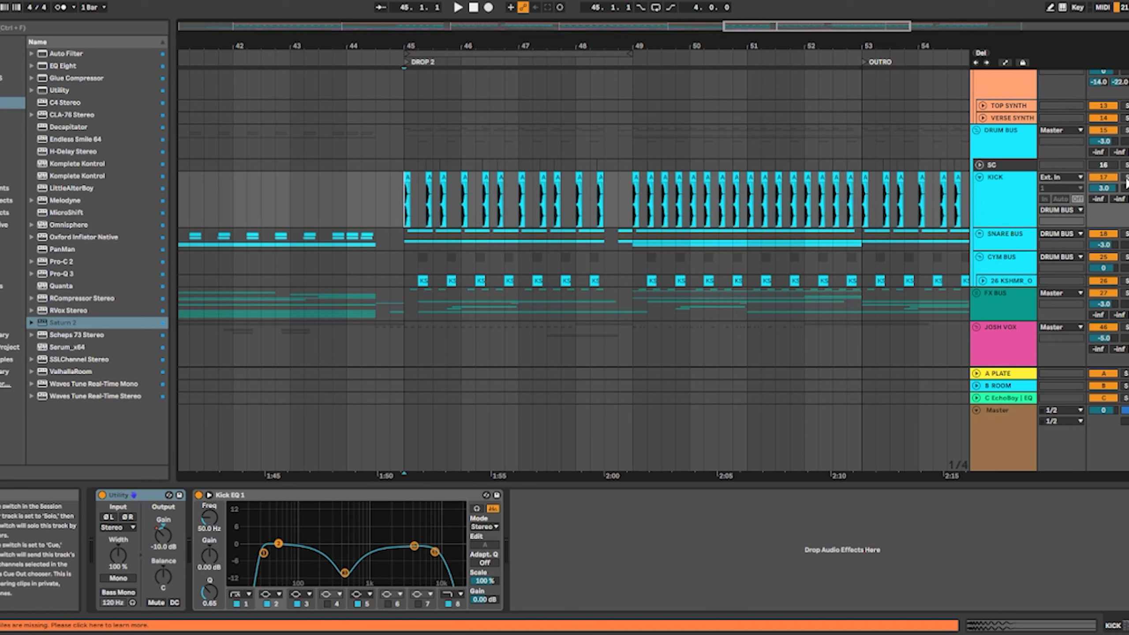
Expand the SNARE BUS group to reveal the MAIN CLAP track's Utility and low-cut EQ Eight
click(457, 8)
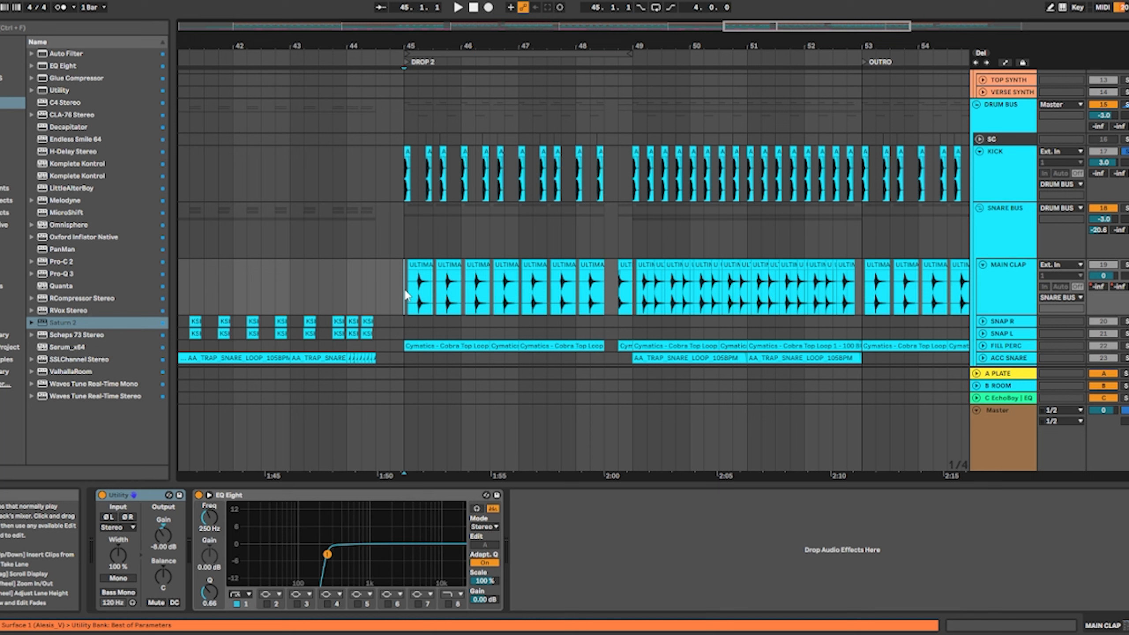
View the ACC SNARE EQ Eight, expand CYM BUS, and show the DRUM BUS effects chain
click(458, 8)
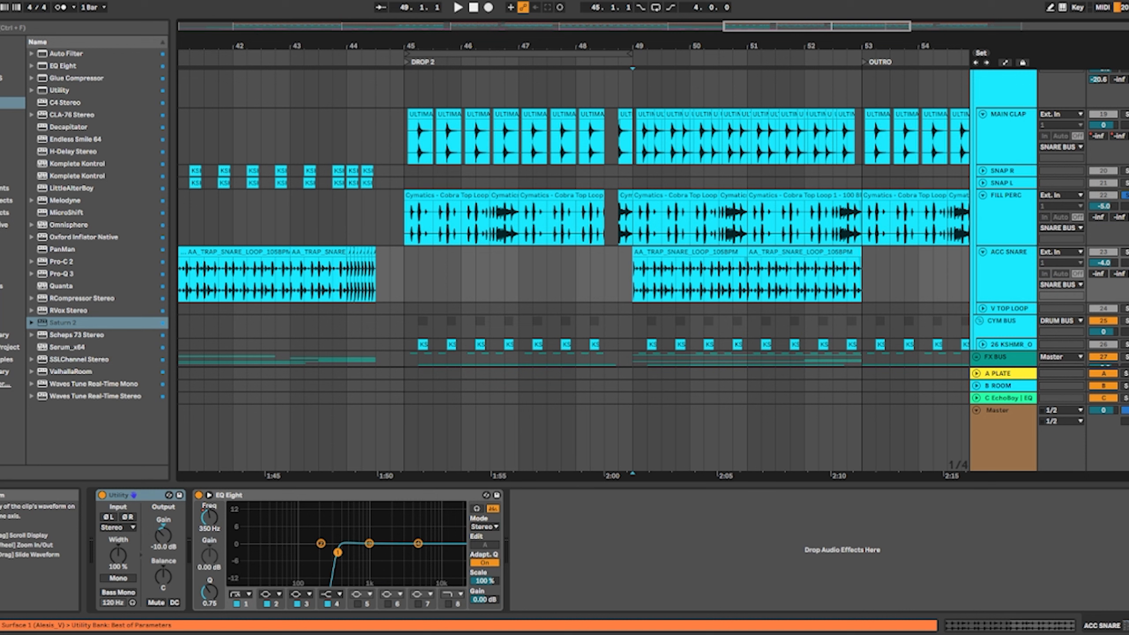
click(457, 8)
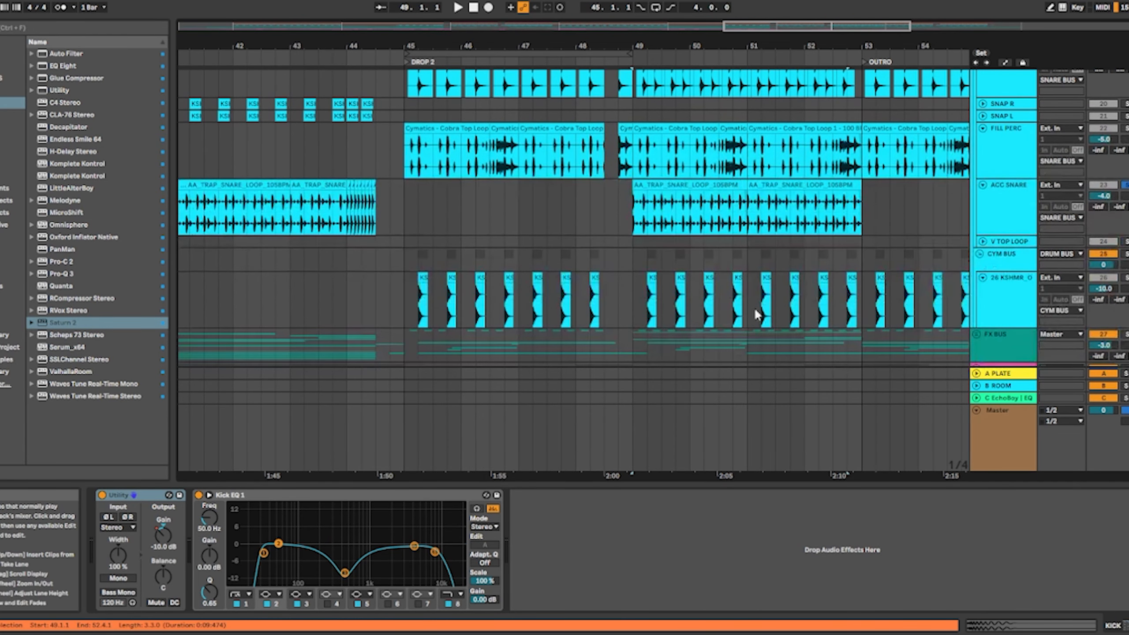
click(458, 8)
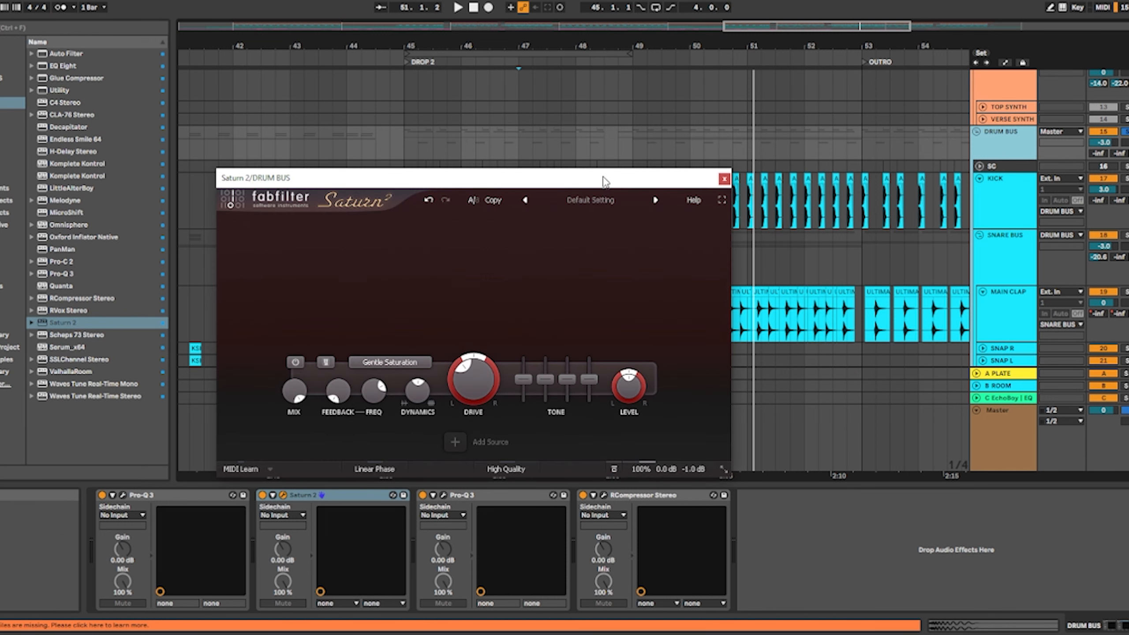
Close DRUM BUS's Gentle Saturation and Side EQ windows, then view its RCompressor settings
drag(472, 378, 470, 387)
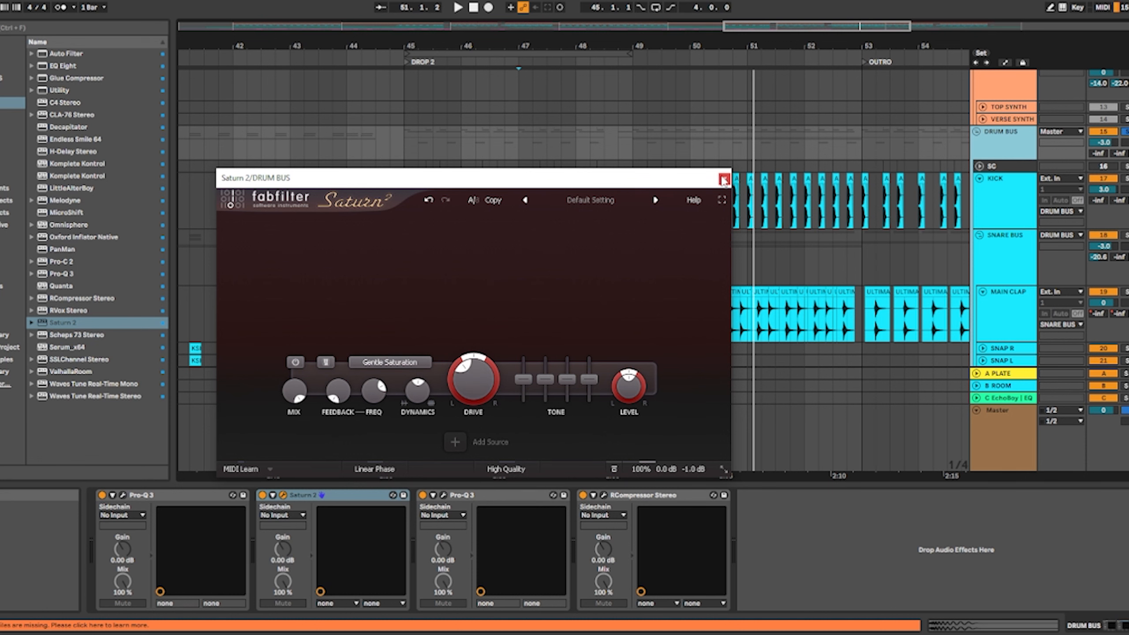
click(723, 178)
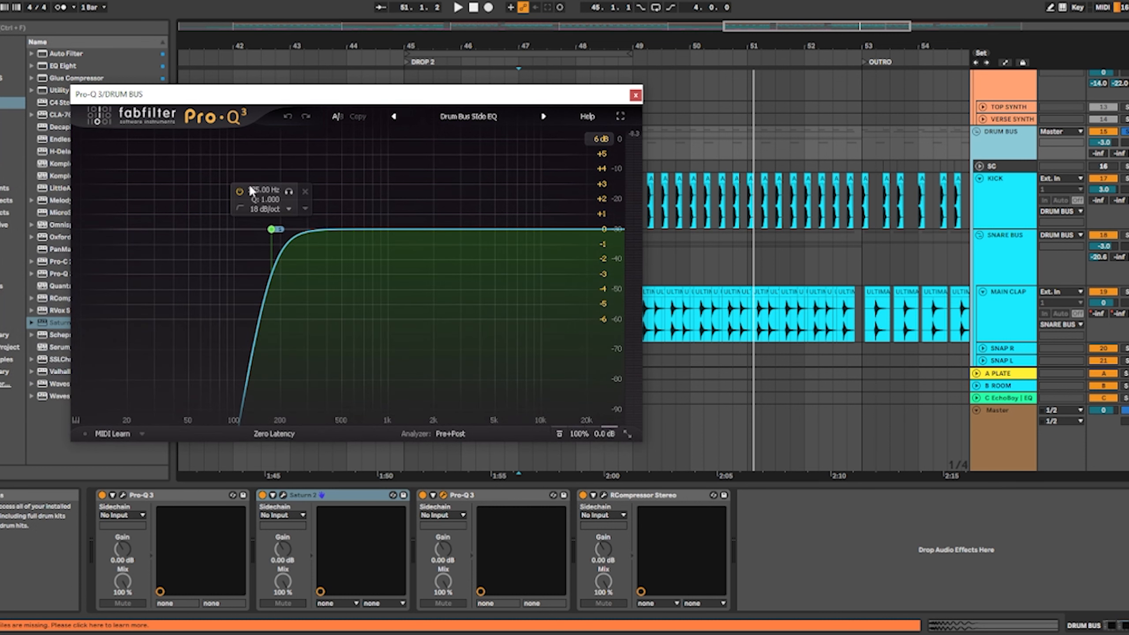
click(634, 94)
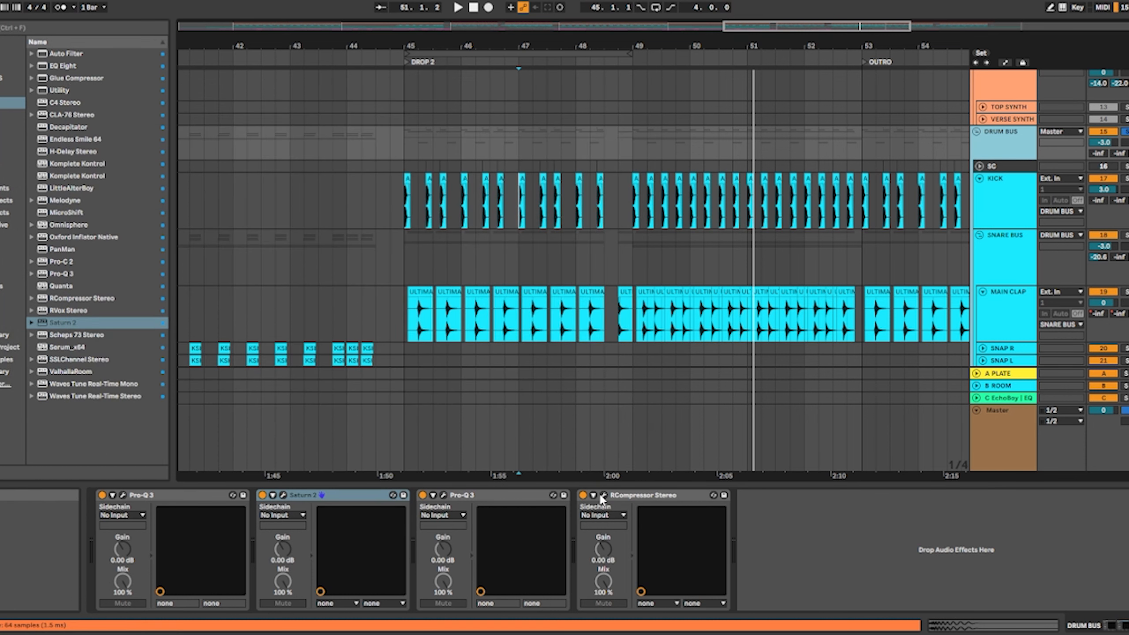
click(620, 495)
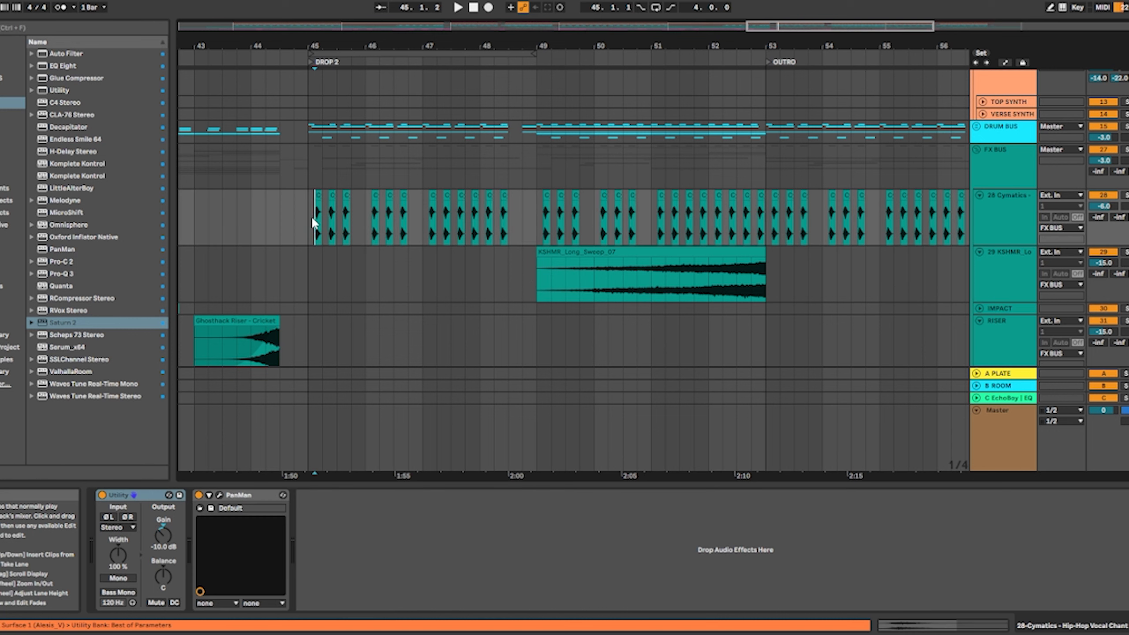
Show the PanMan effect on the 28 Cymatics vocal chant track in the FX BUS
click(457, 8)
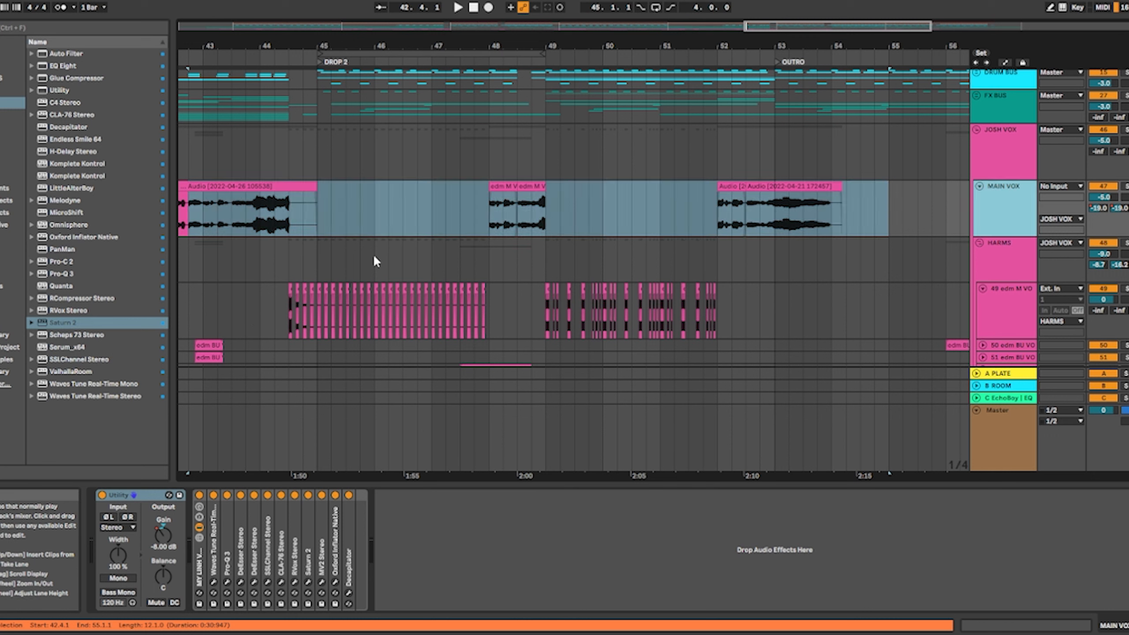
mouse_move(595, 275)
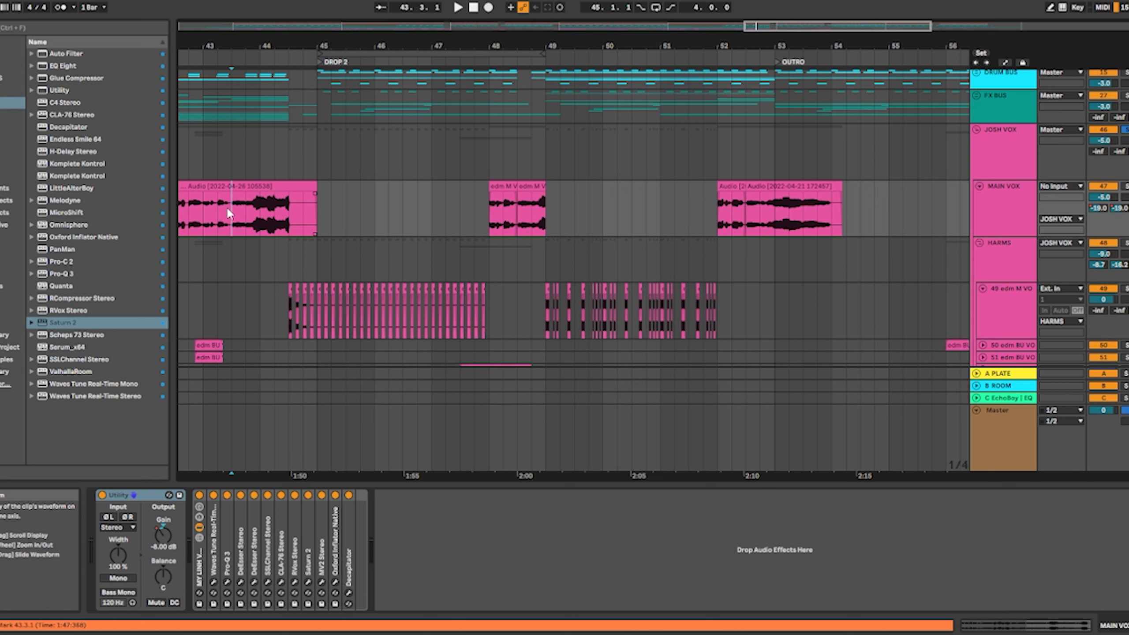
mouse_move(294, 303)
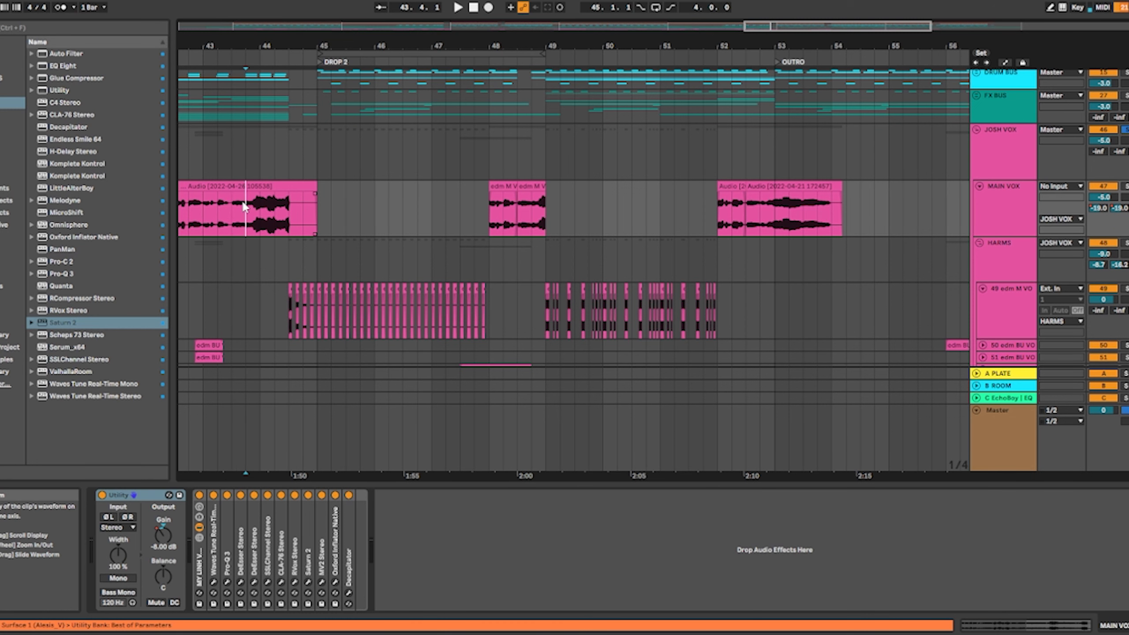
Set the play position inside the chopped MAIN VOX clips around bar 48
click(457, 7)
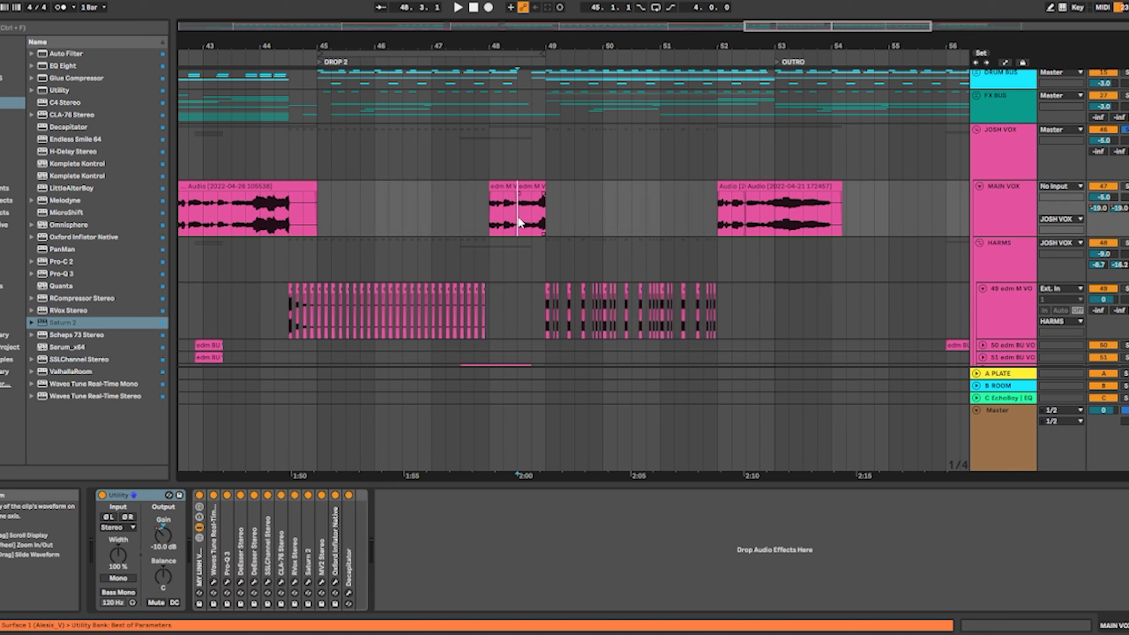
click(457, 7)
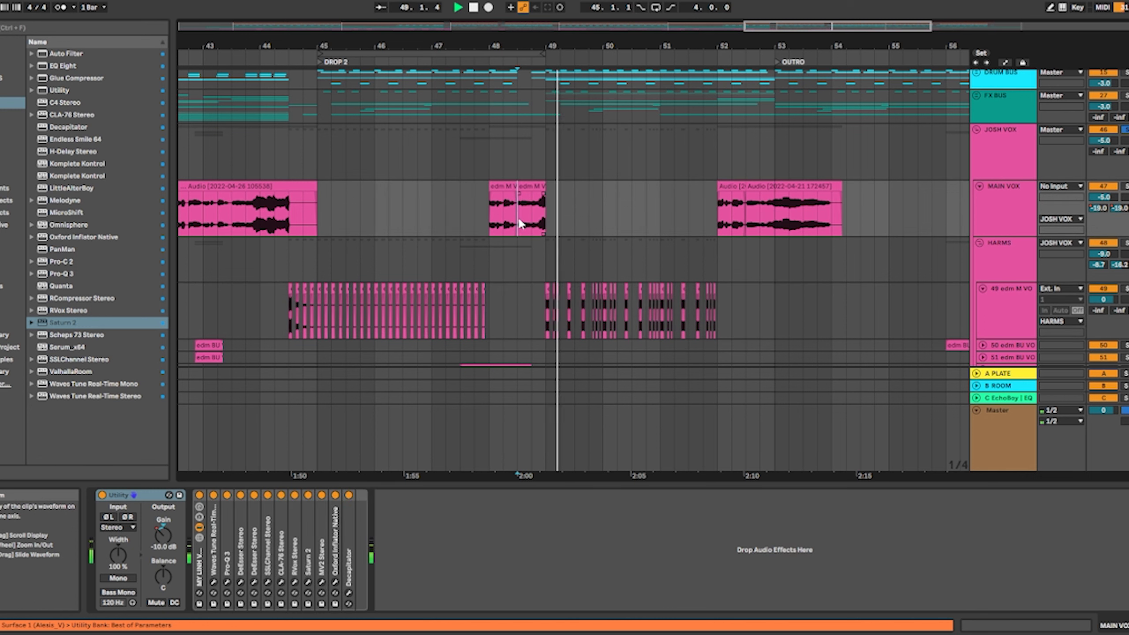